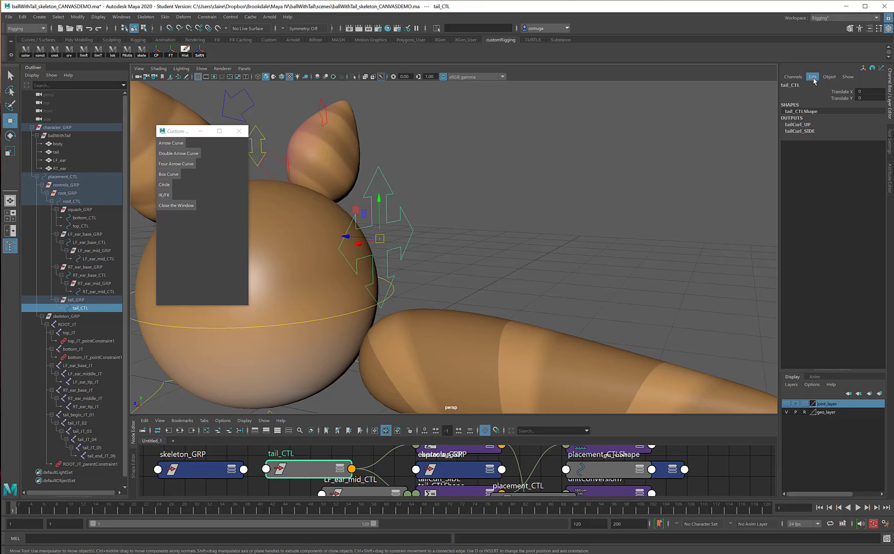
Open Channel Control for tail_CTL from the Channel Box Edit menu
left_click(829, 77)
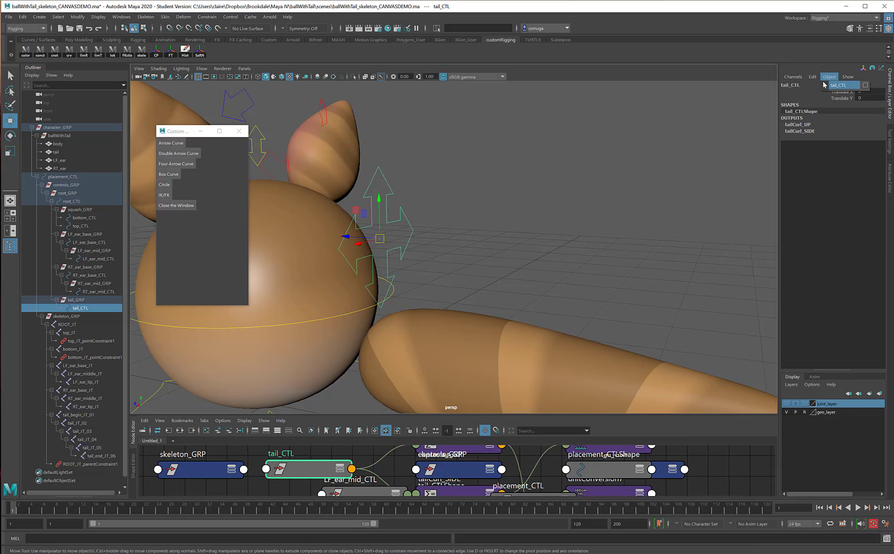
left_click(812, 76)
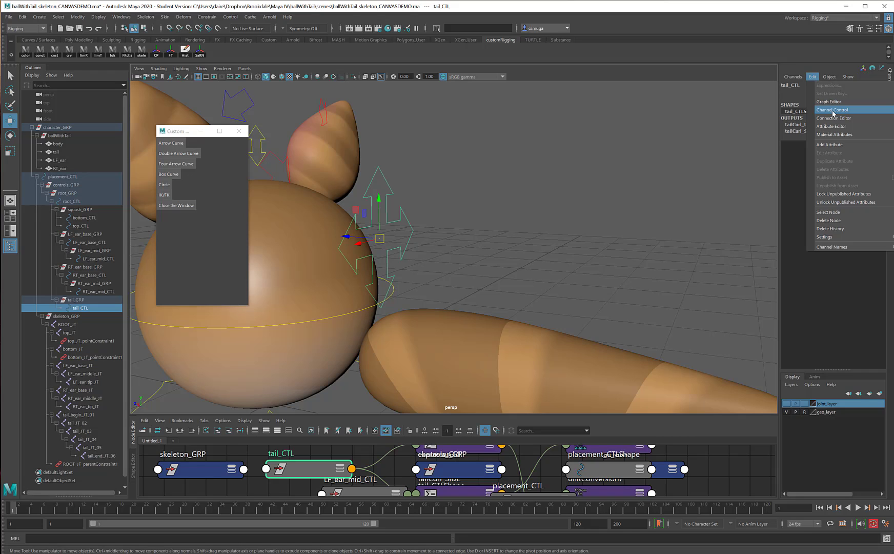
left_click(833, 110)
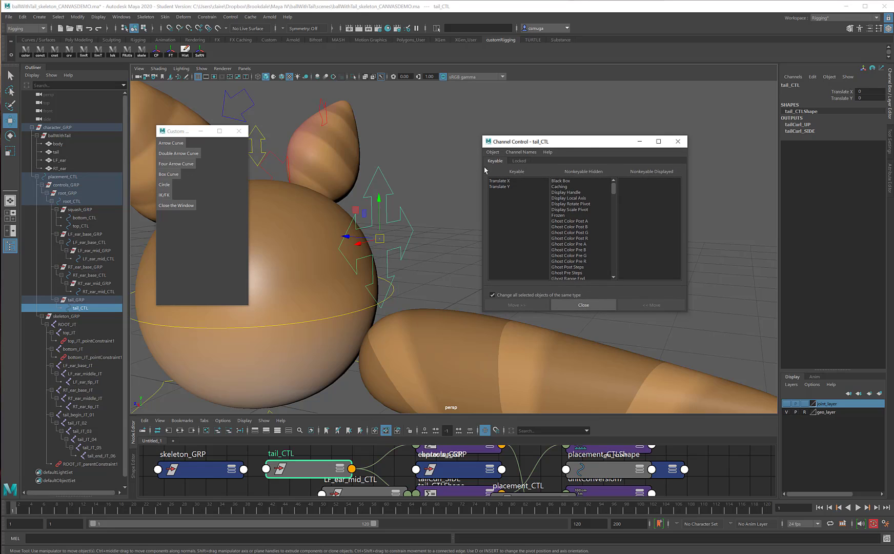
mouse_move(517, 166)
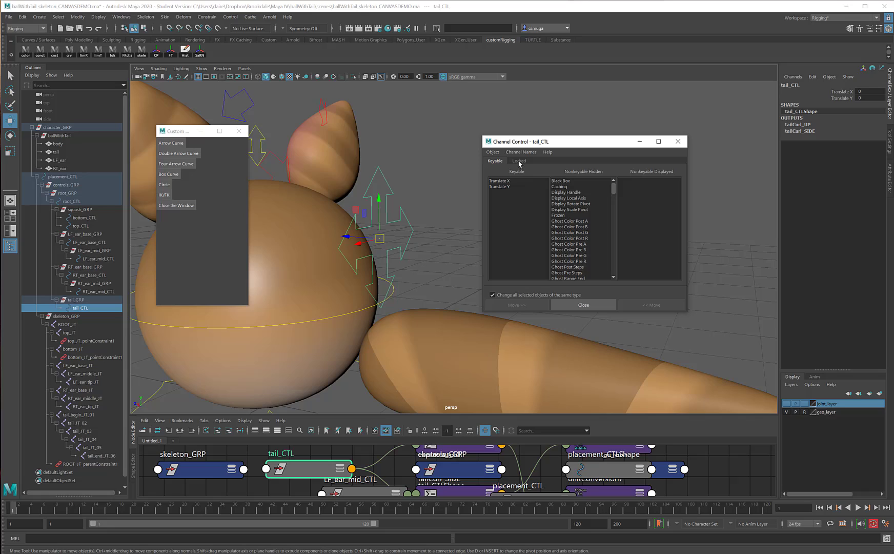
mouse_move(498, 173)
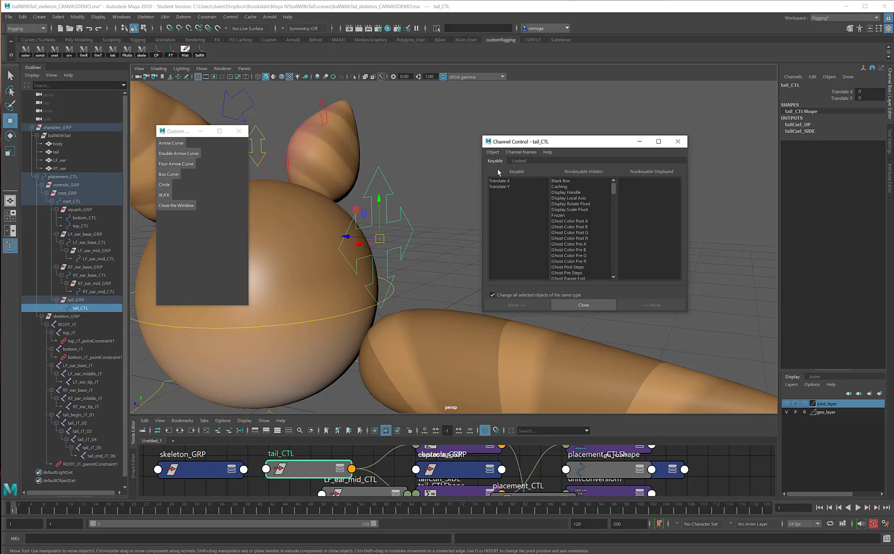
mouse_move(560, 177)
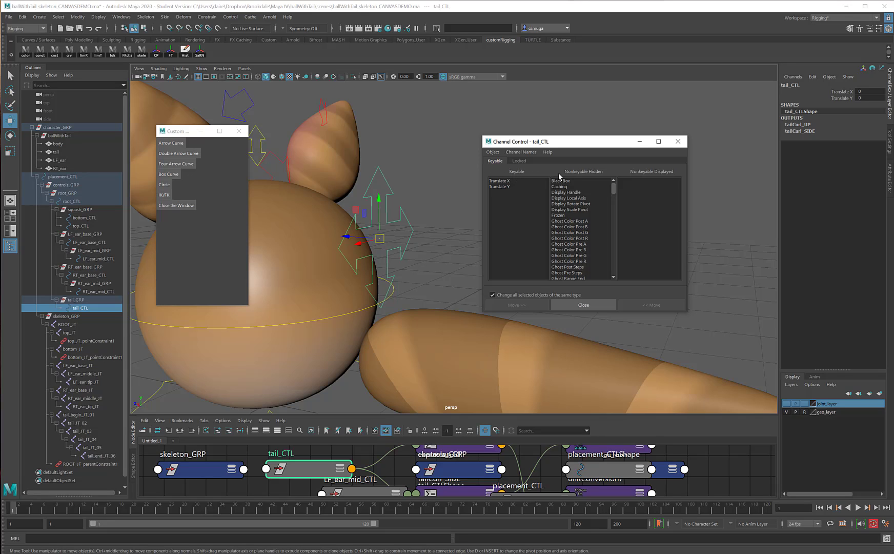
mouse_move(656, 174)
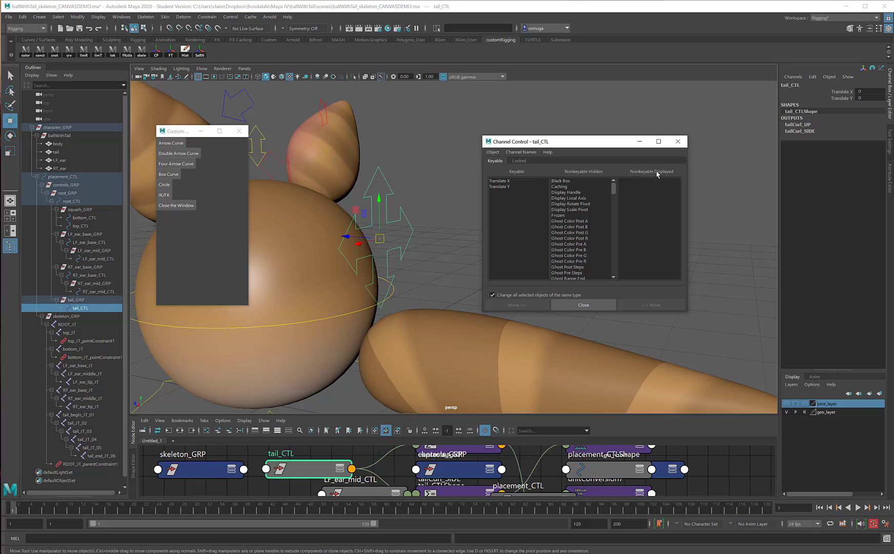
mouse_move(621, 193)
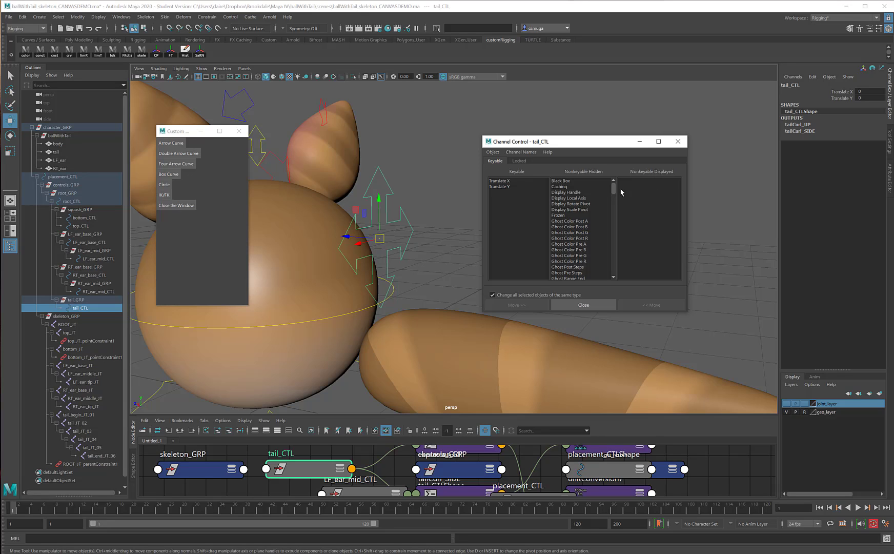
mouse_move(505, 184)
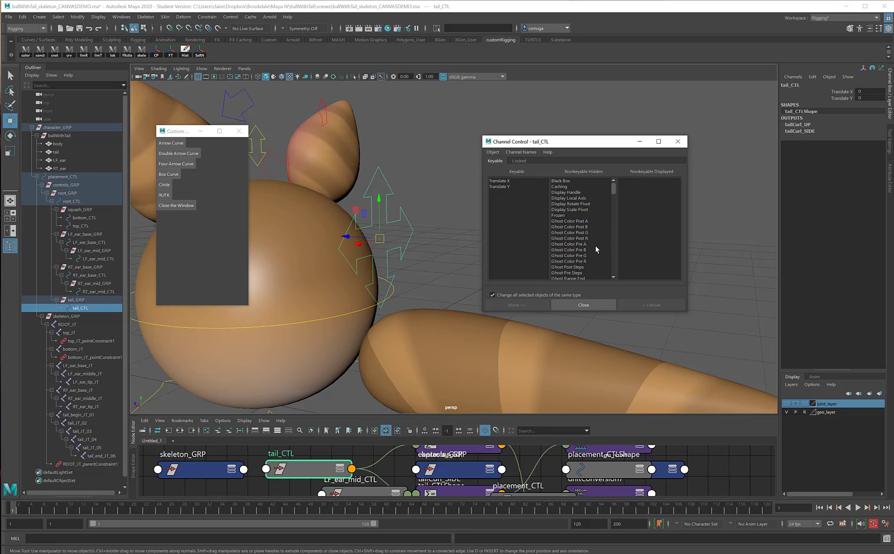
Scroll the Nonkeyable Hidden list and select Rotate X, Y and Z
scroll("down", 3)
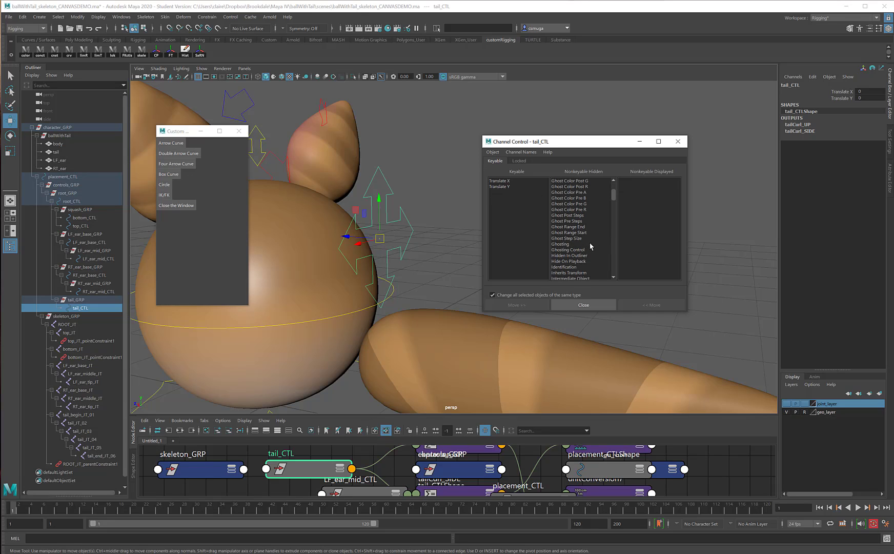
scroll("down", 3)
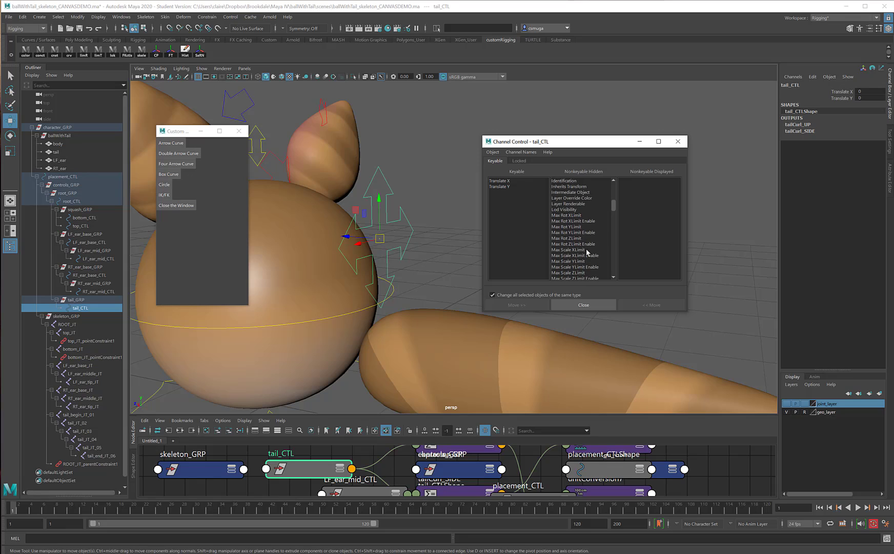
scroll("down", 3)
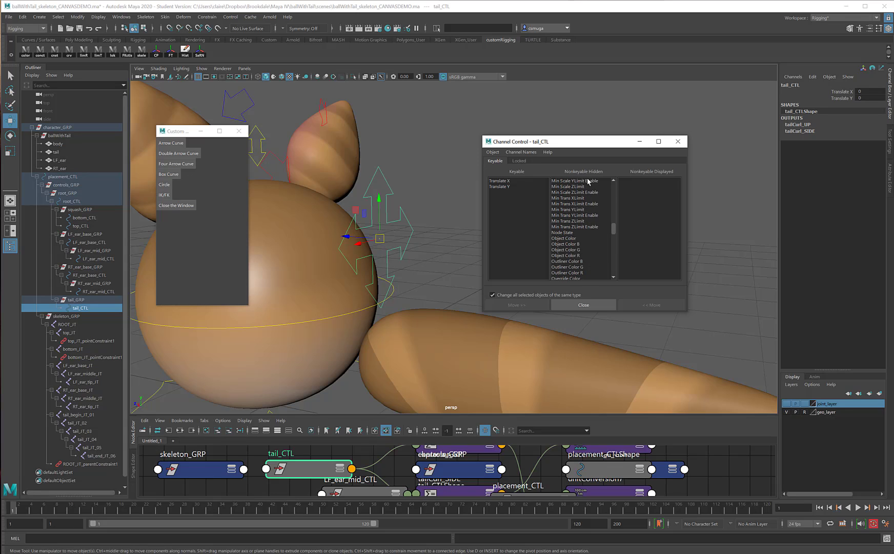
scroll("down", 3)
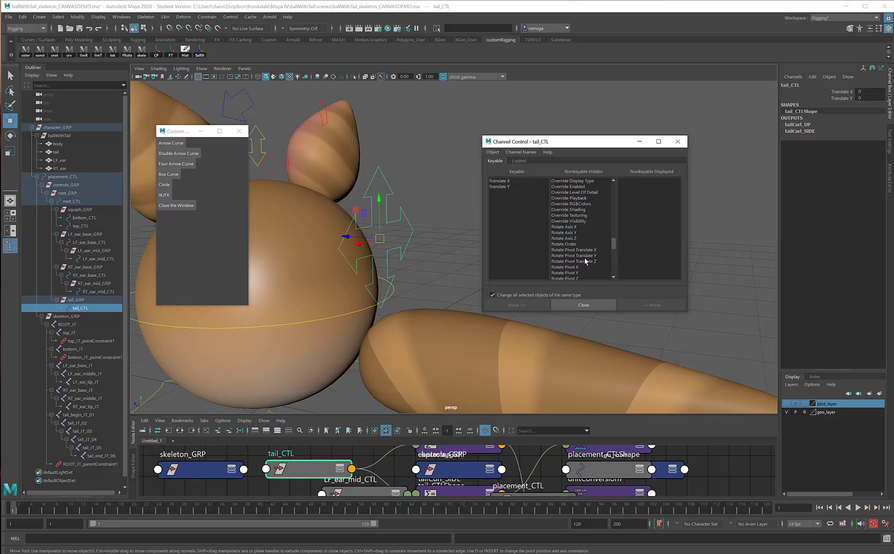
scroll("down", 3)
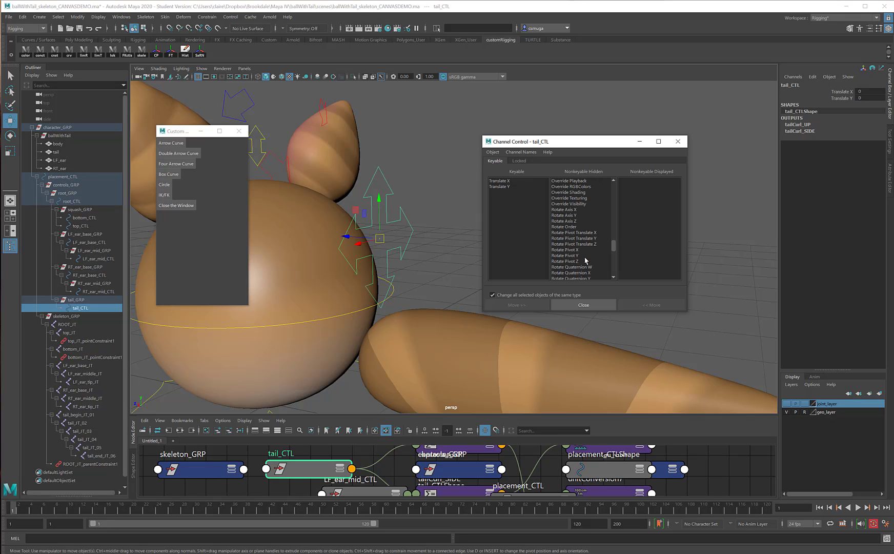
scroll("down", 3)
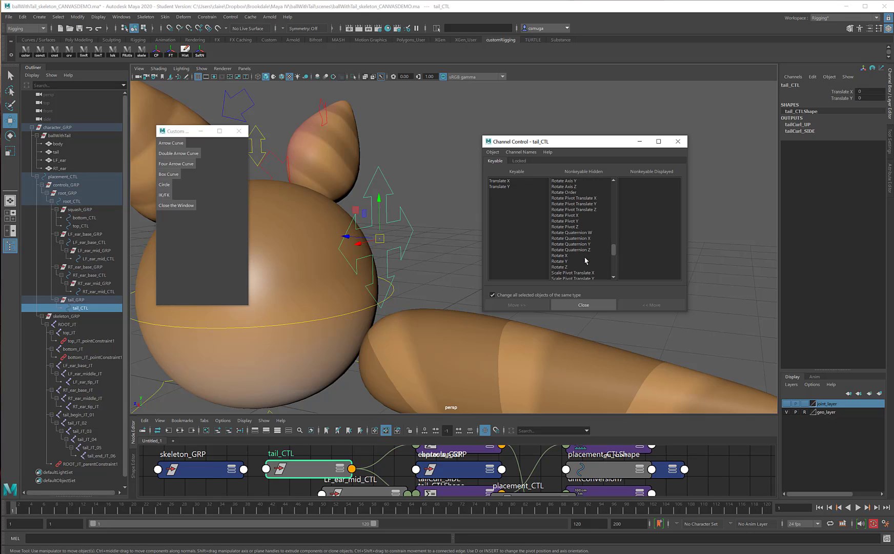
scroll("down", 3)
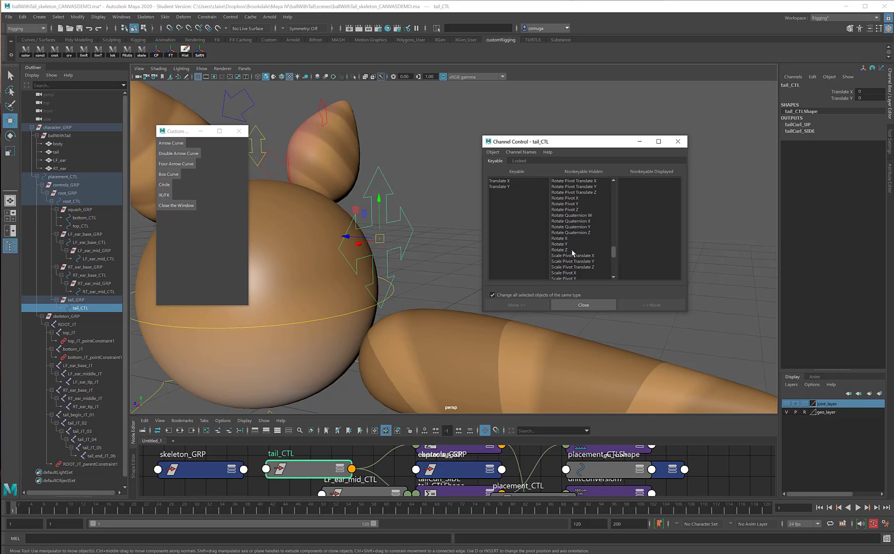
mouse_move(568, 246)
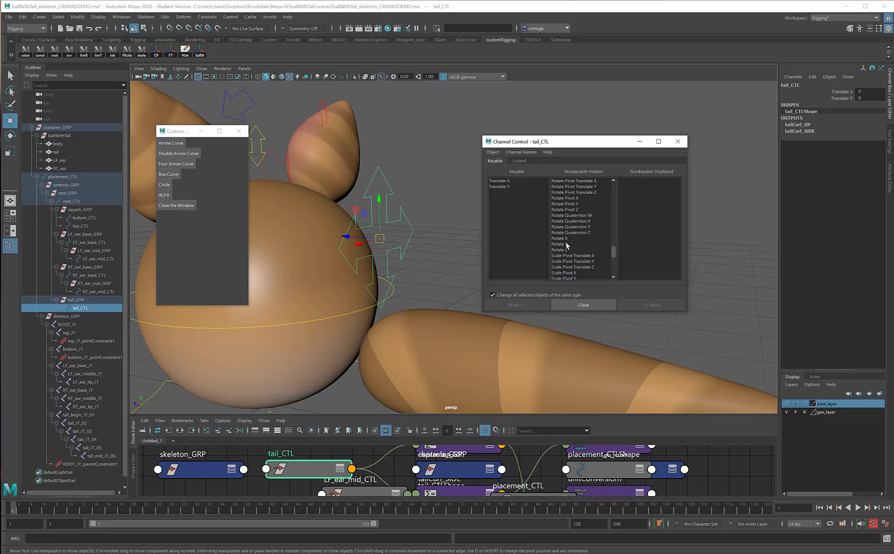
left_click(560, 243)
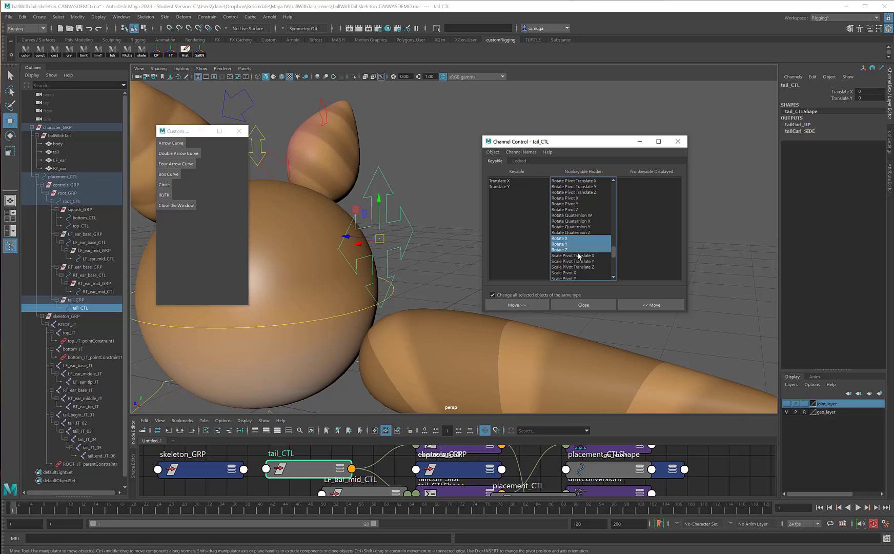
Scroll further and add Translate Z to the selection
scroll("down", 3)
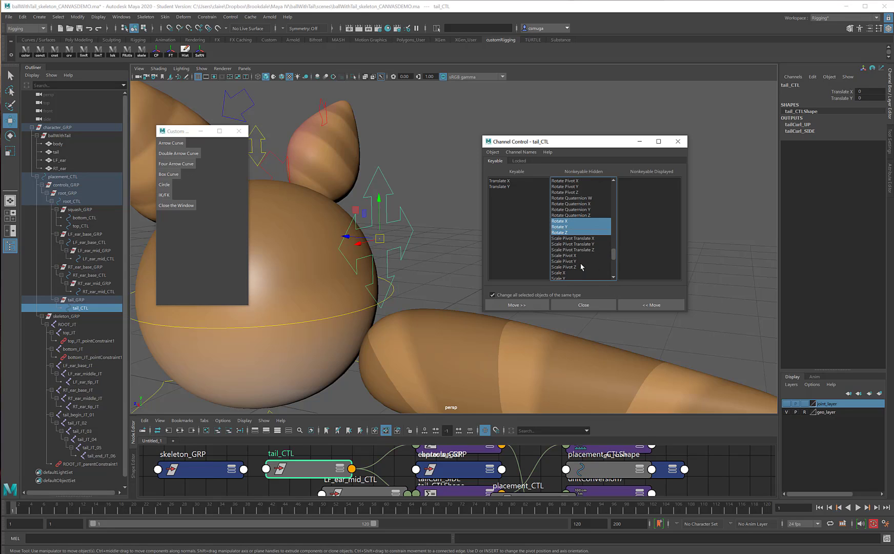
scroll("down", 3)
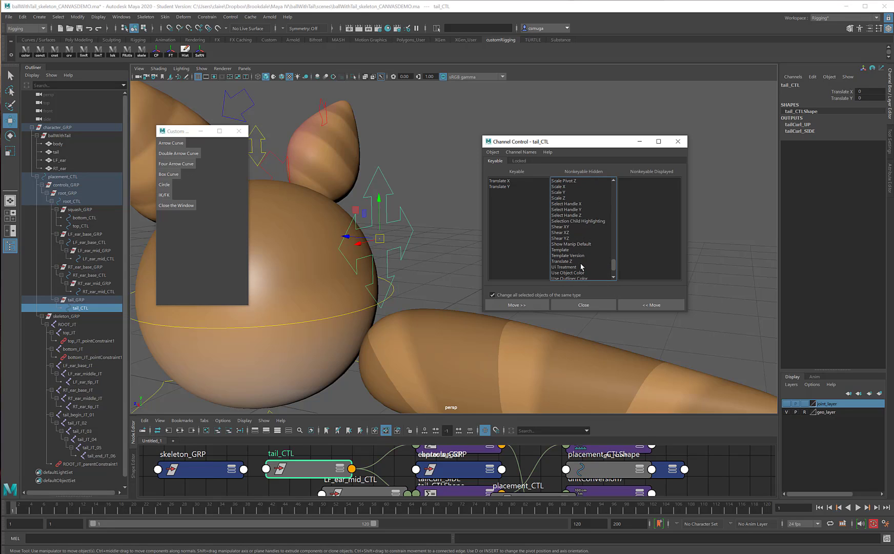
left_click(565, 260)
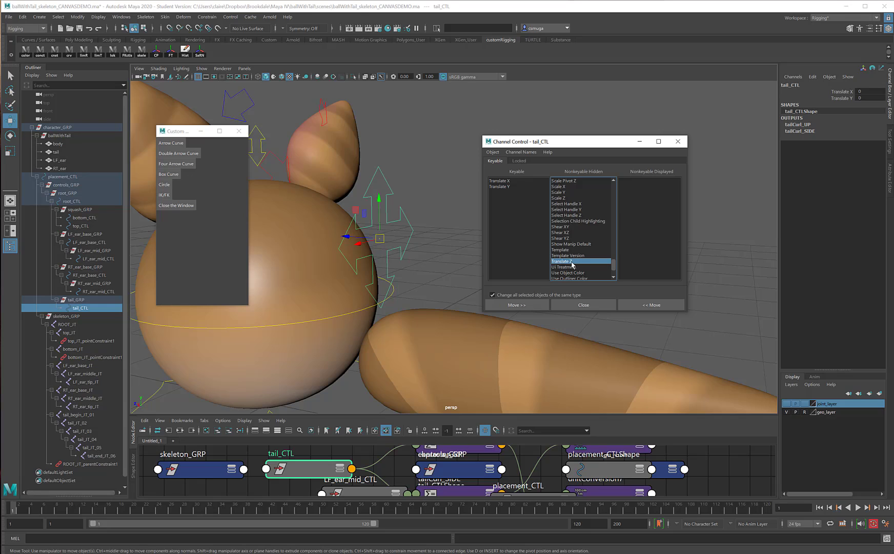
mouse_move(632, 280)
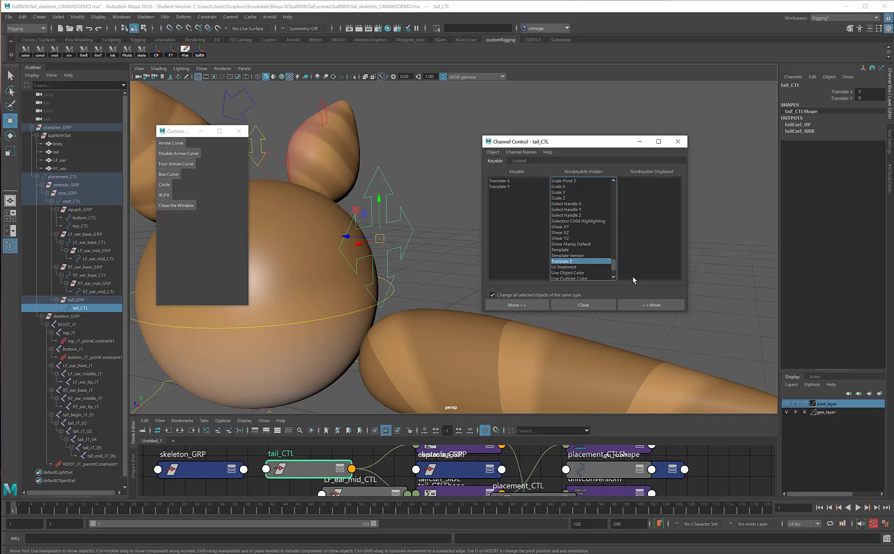
mouse_move(620, 277)
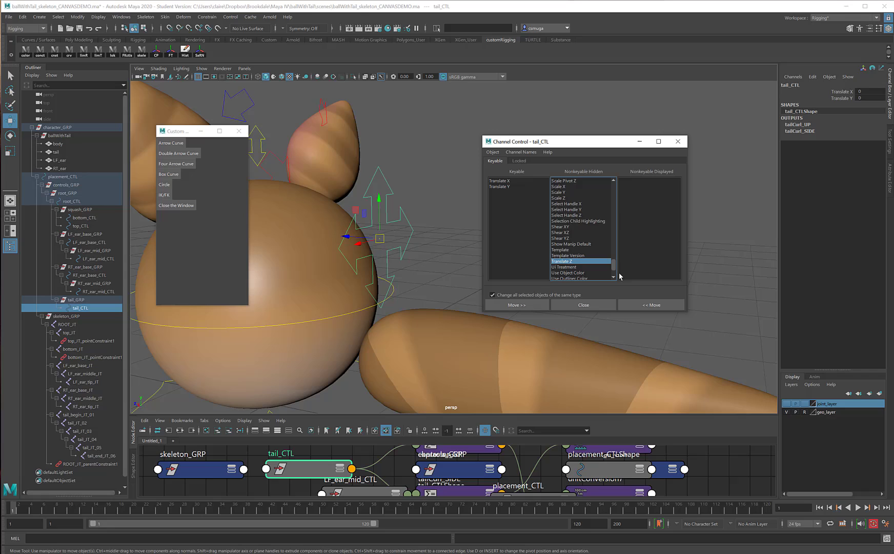
mouse_move(583, 304)
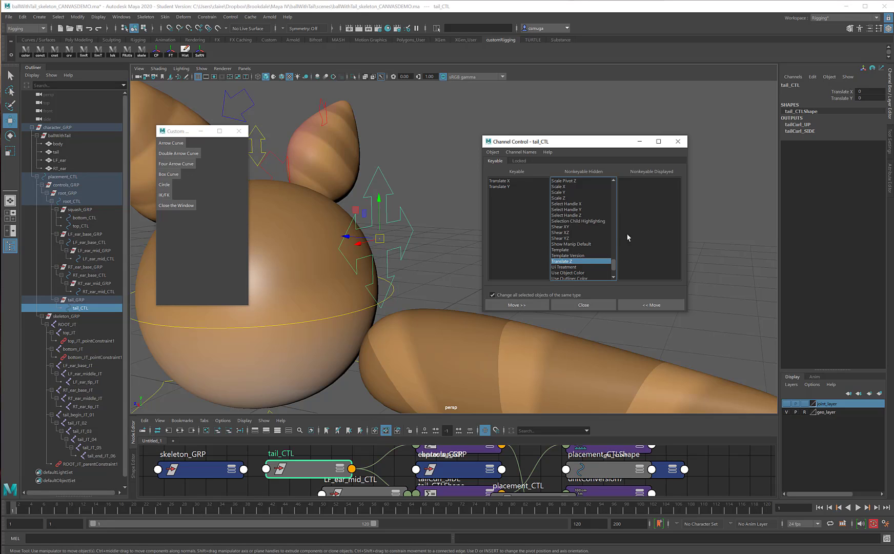
mouse_move(630, 233)
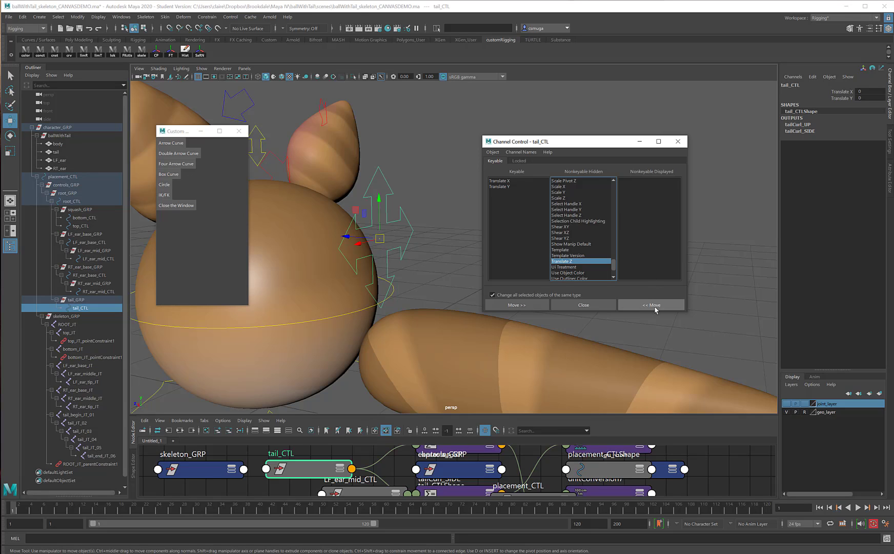
mouse_move(539, 233)
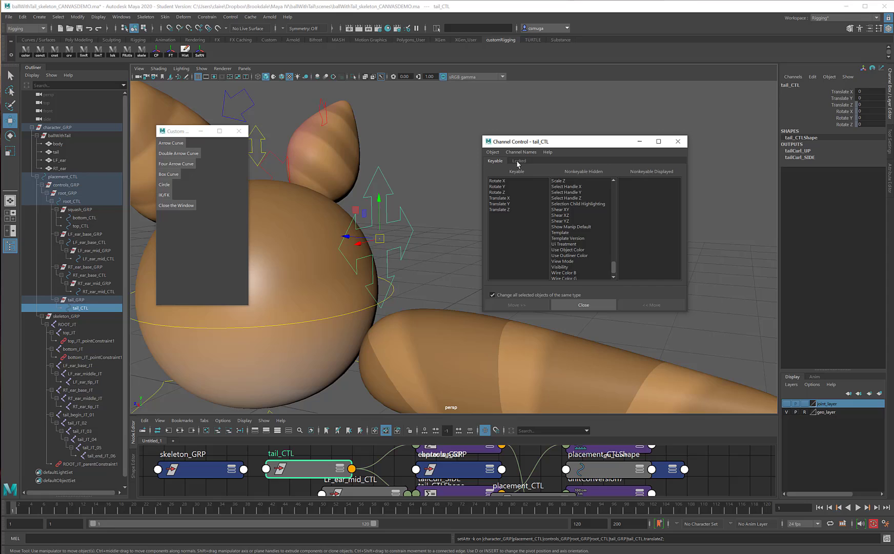
Show the Locked tab listing Rotate, Scale, Translate Z and Visibility channels
left_click(518, 161)
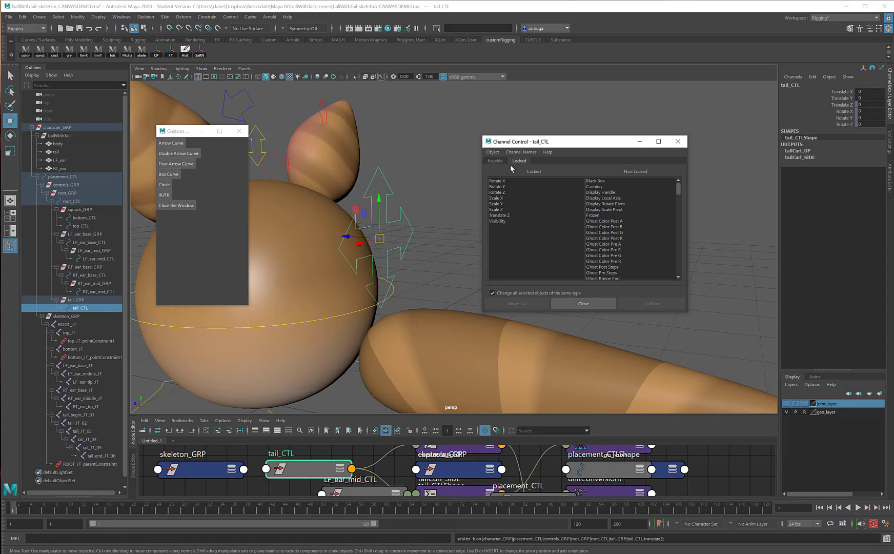
mouse_move(510, 207)
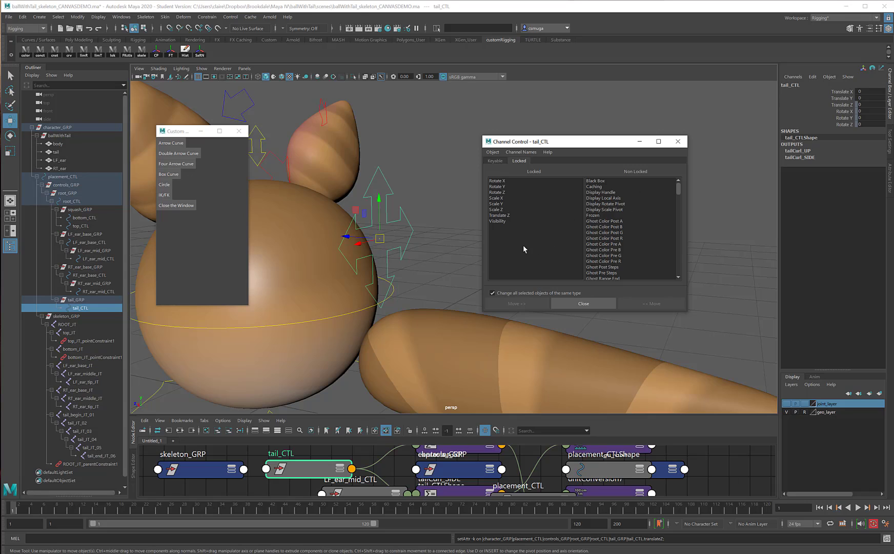
mouse_move(499, 246)
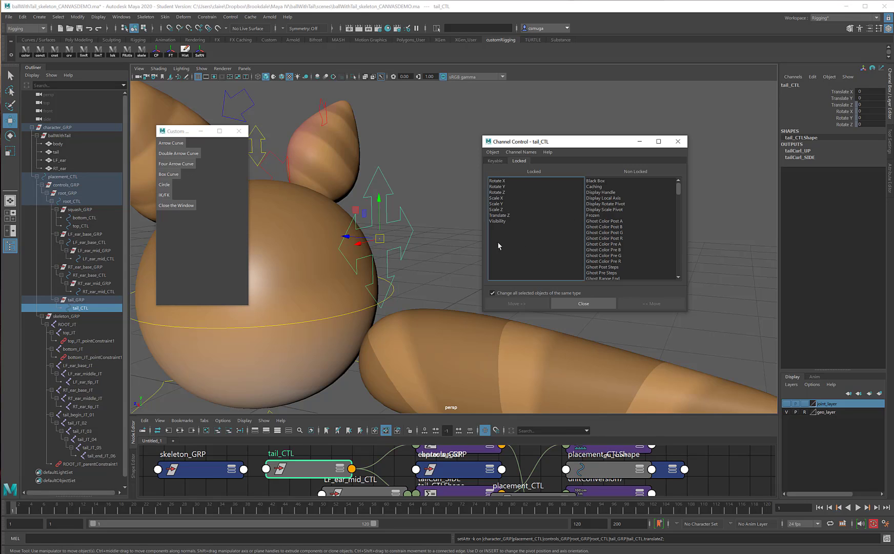
mouse_move(514, 222)
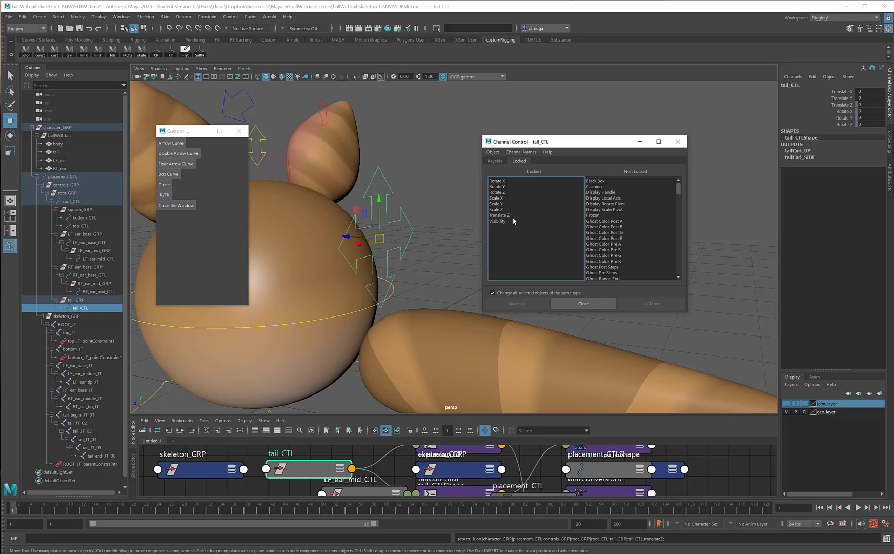
mouse_move(841, 111)
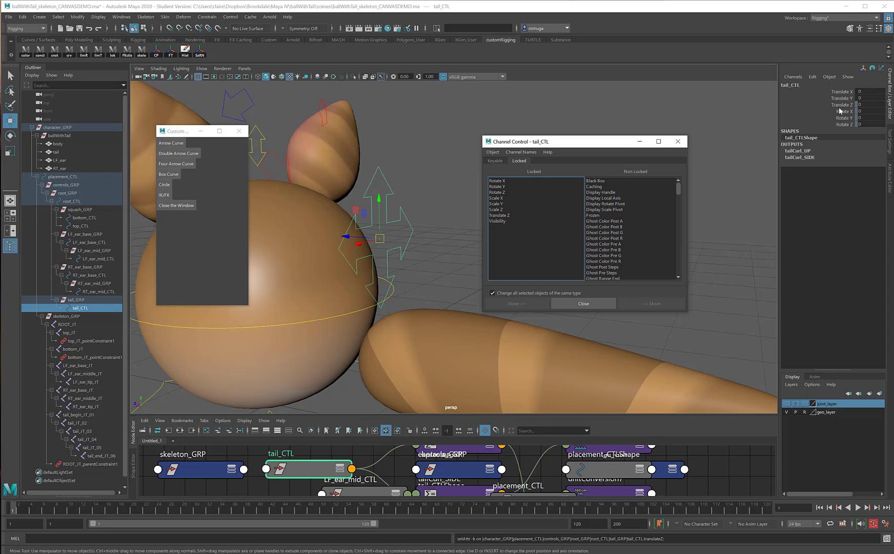
Unlock the selected Translate Z and Rotate X/Y/Z channels, then reopen the channel menu
right_click(839, 106)
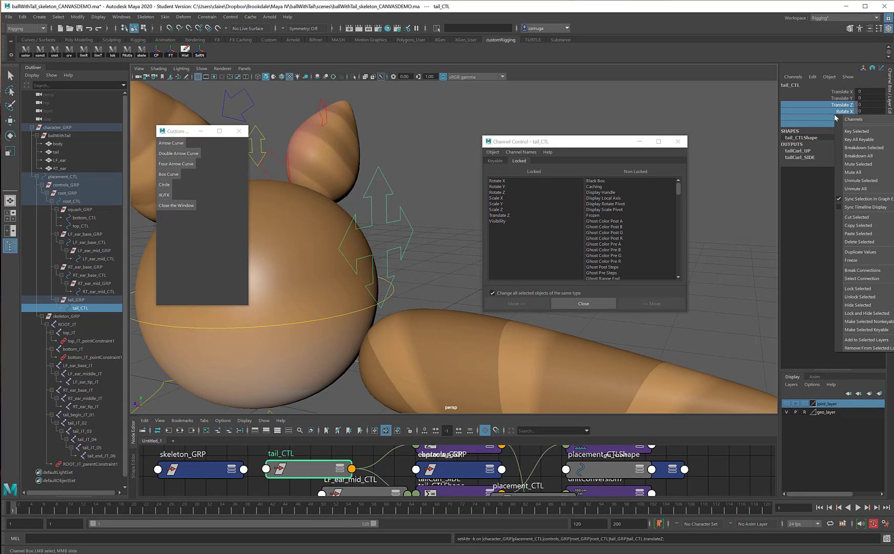
mouse_move(860, 296)
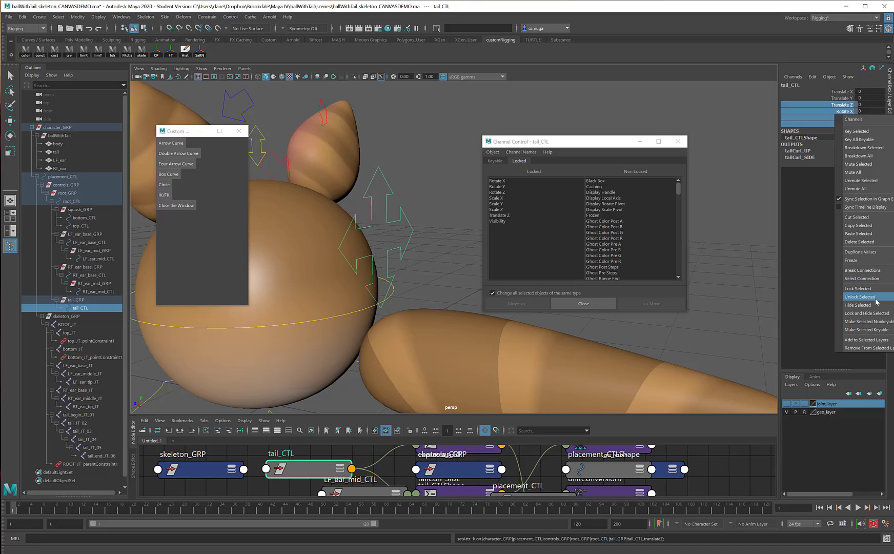
left_click(859, 296)
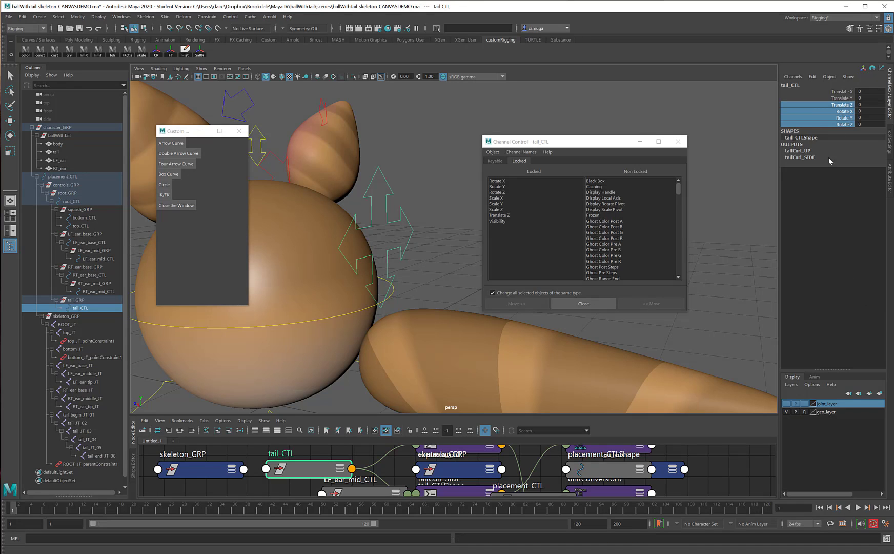
mouse_move(569, 210)
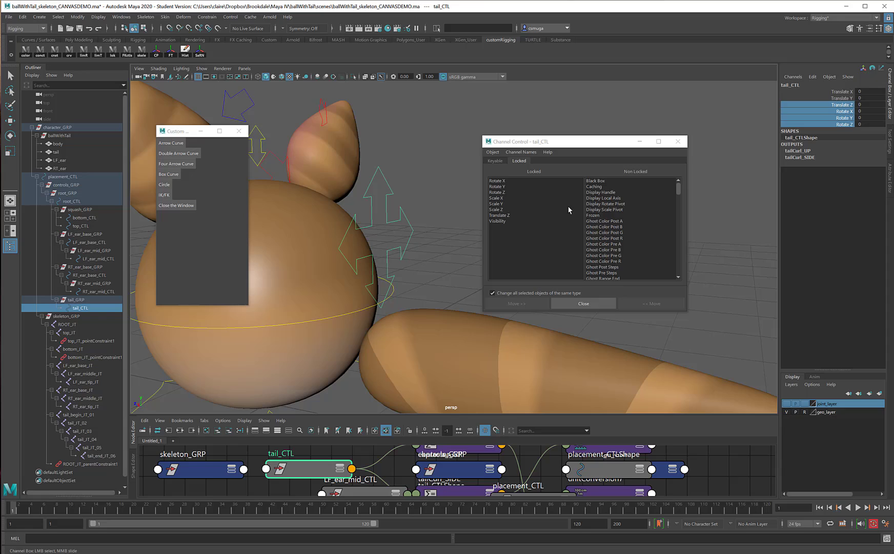
right_click(837, 112)
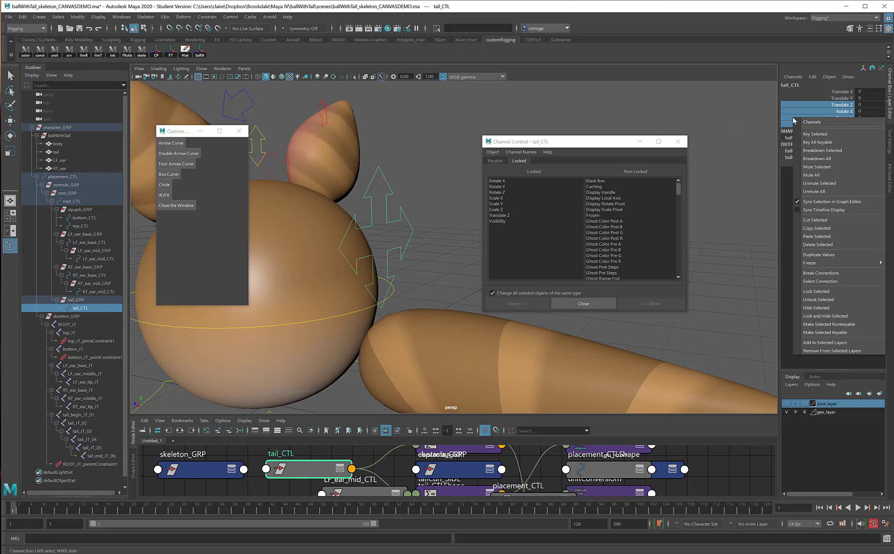
mouse_move(827, 215)
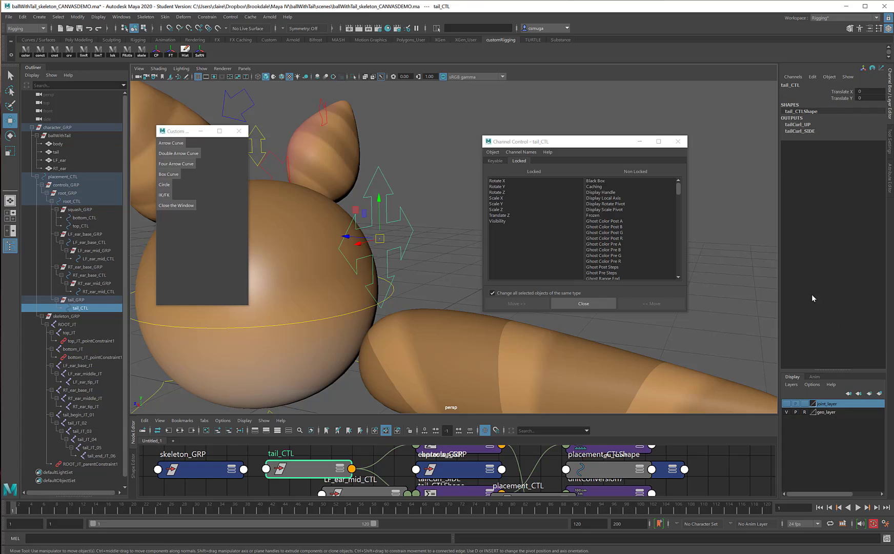
mouse_move(610, 163)
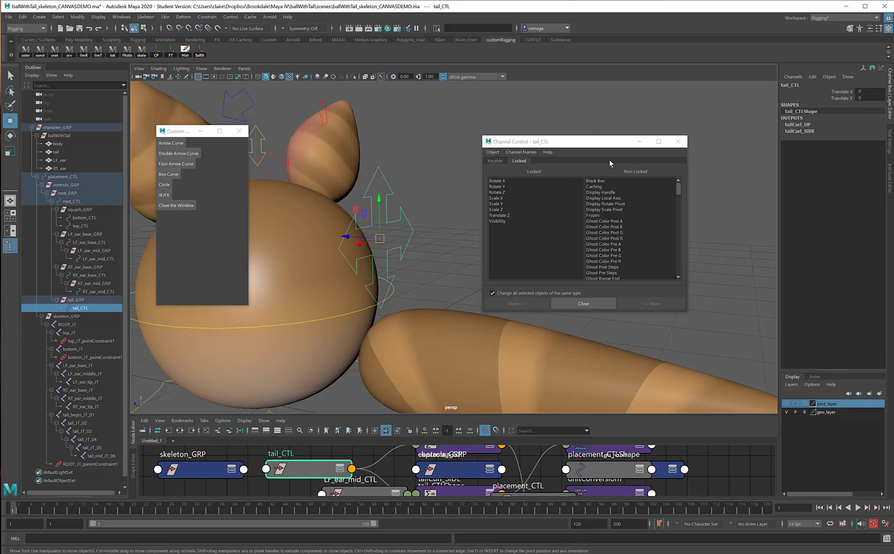
mouse_move(545, 205)
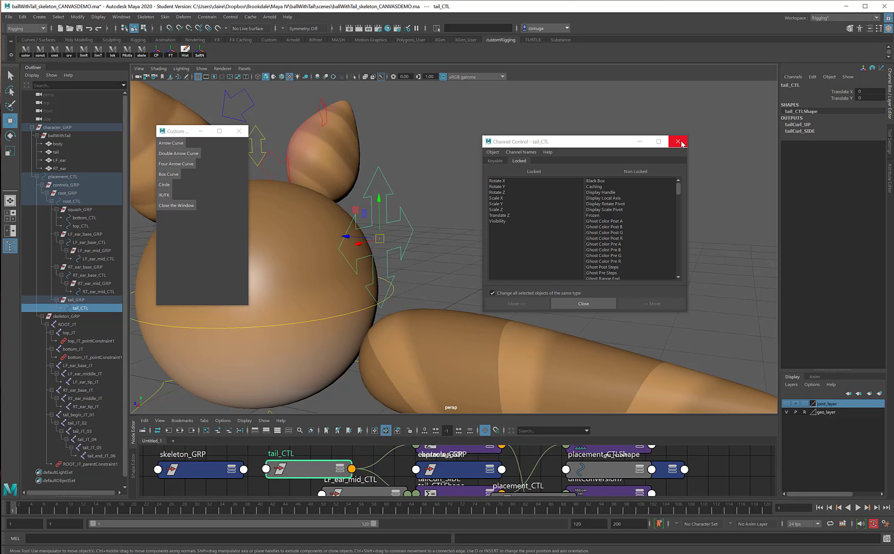
Close and reopen tail_CTL's Channel Control, scrolling the hidden list to the min limit entries
left_click(678, 142)
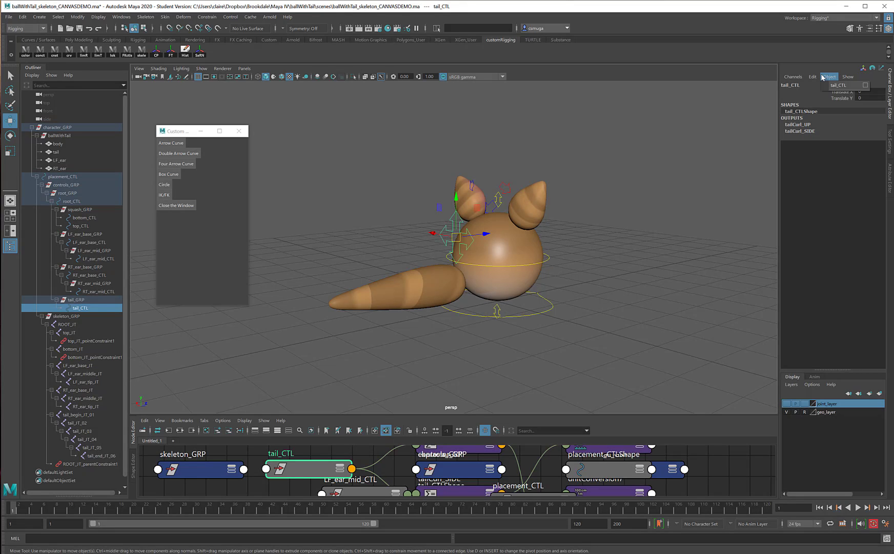
left_click(812, 77)
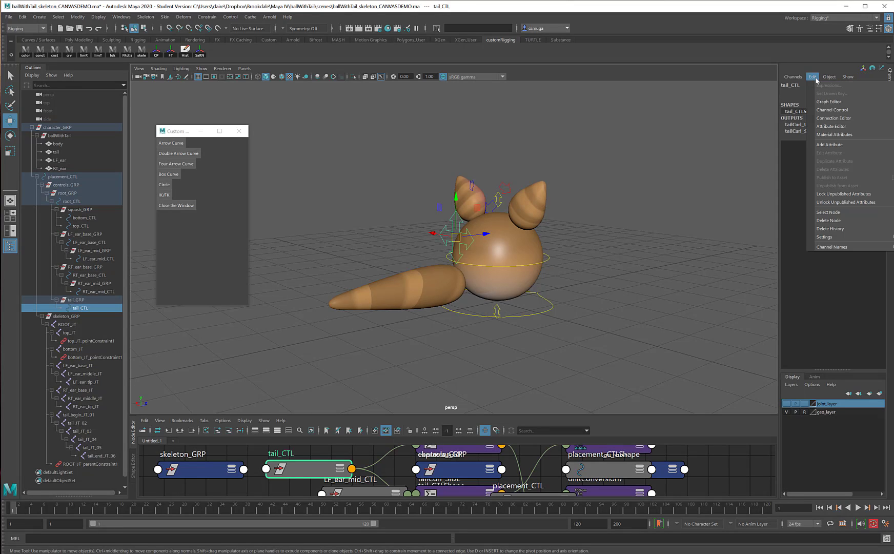
mouse_move(832, 110)
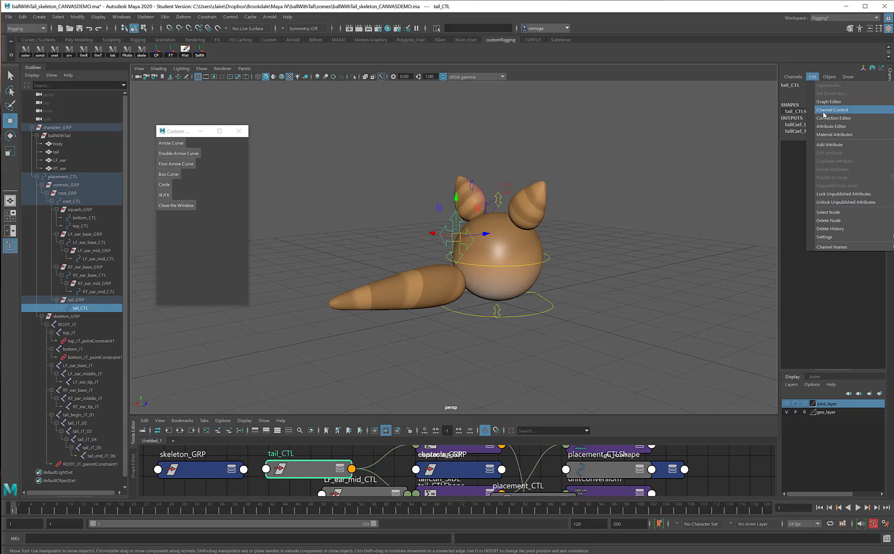
left_click(833, 110)
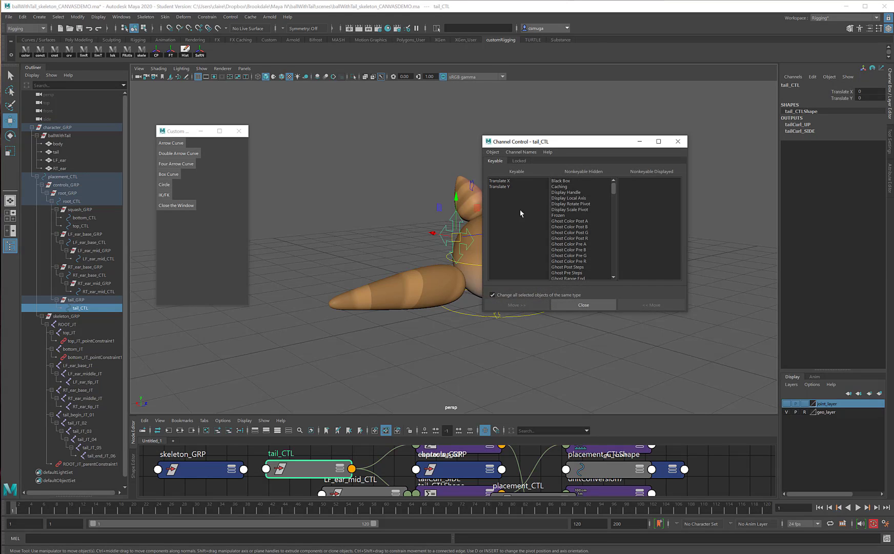
mouse_move(585, 232)
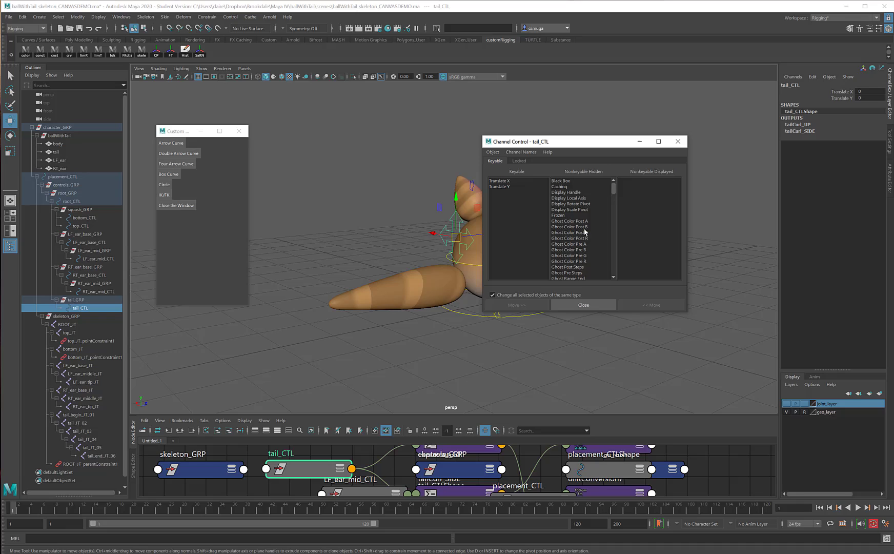
scroll("down", 3)
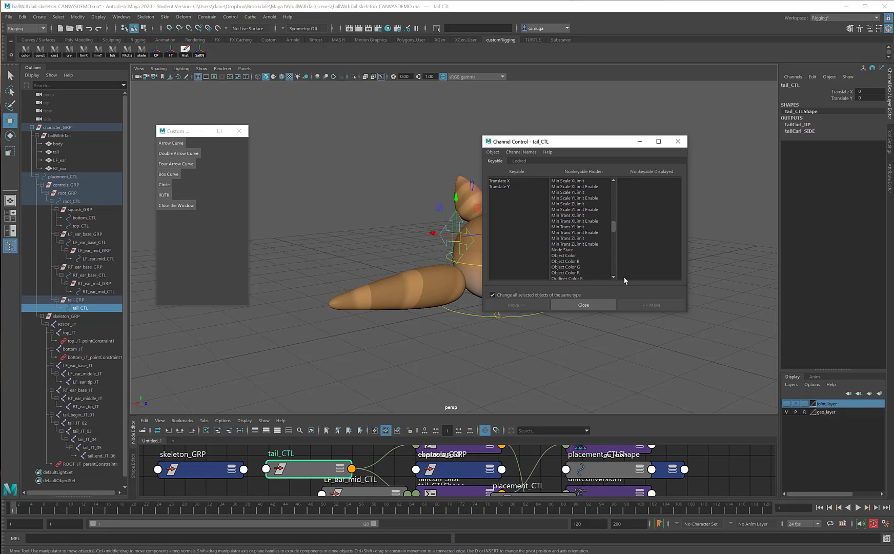
mouse_move(655, 301)
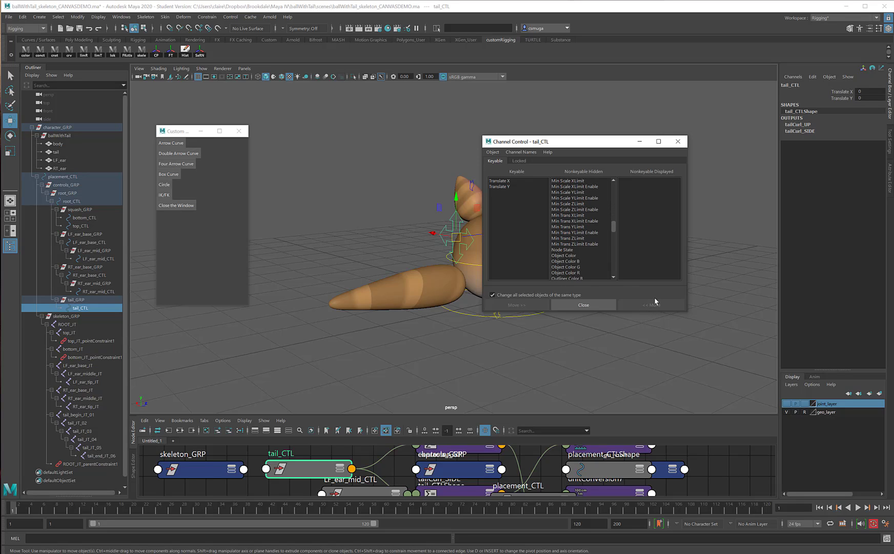
mouse_move(492, 233)
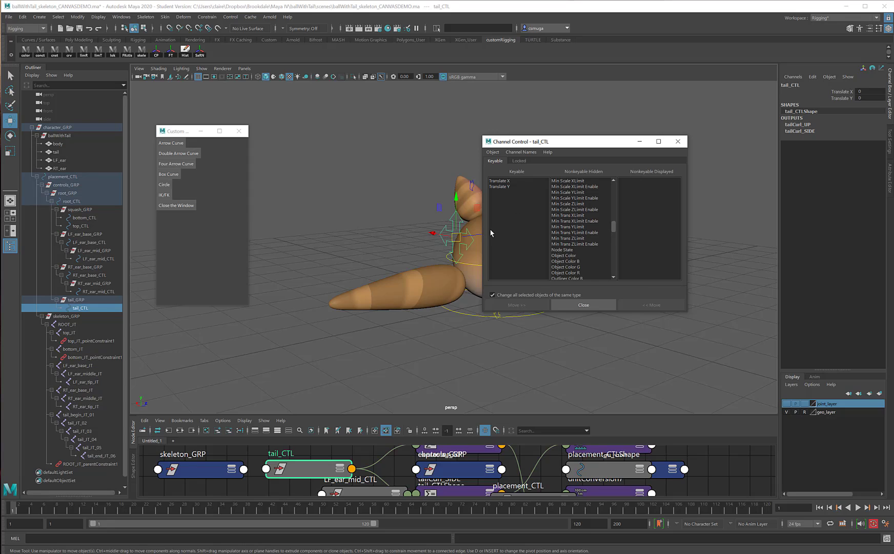